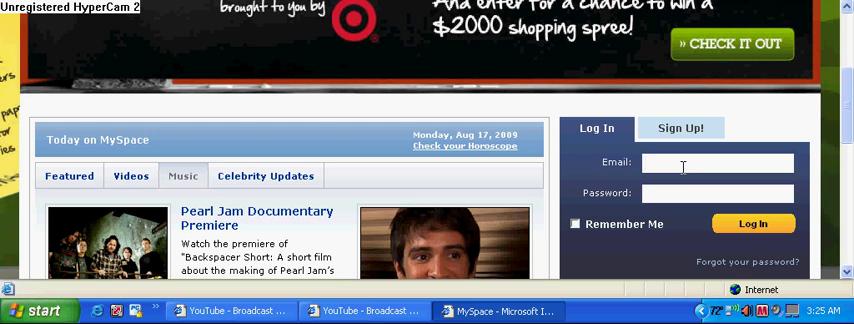
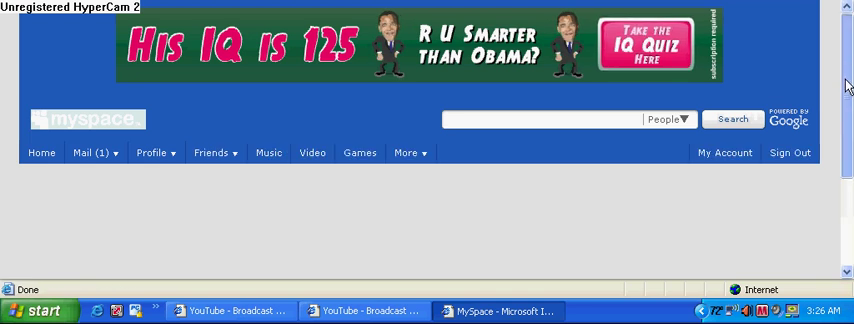
Go to the Mail inbox from the home page navigation bar
scroll(down, 3)
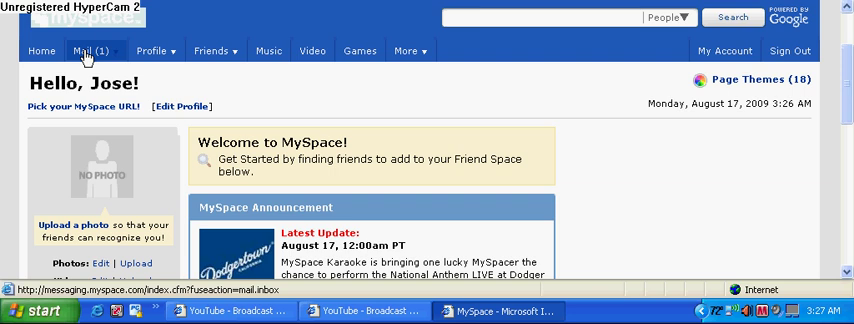
click(84, 52)
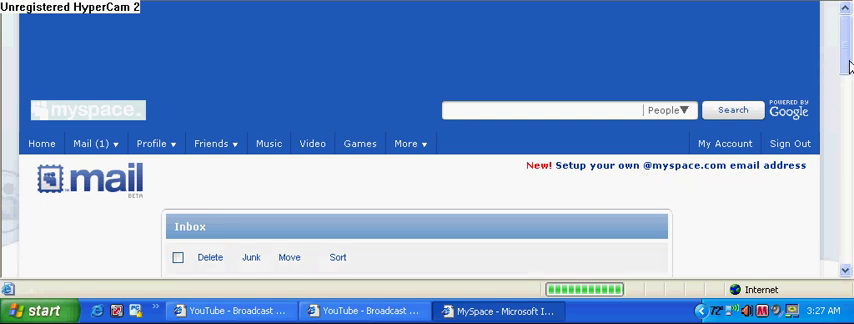
scroll(down, 3)
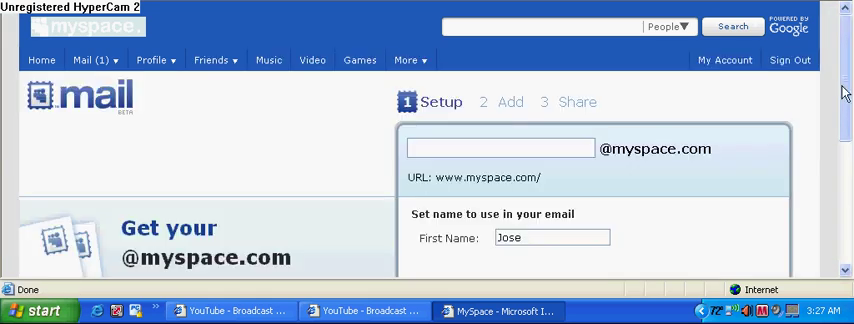
scroll(down, 3)
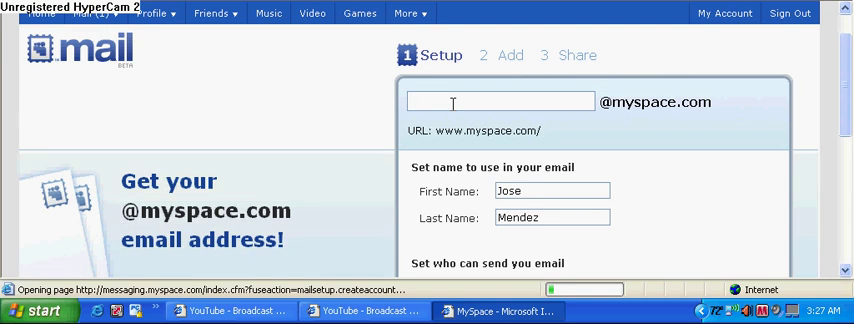
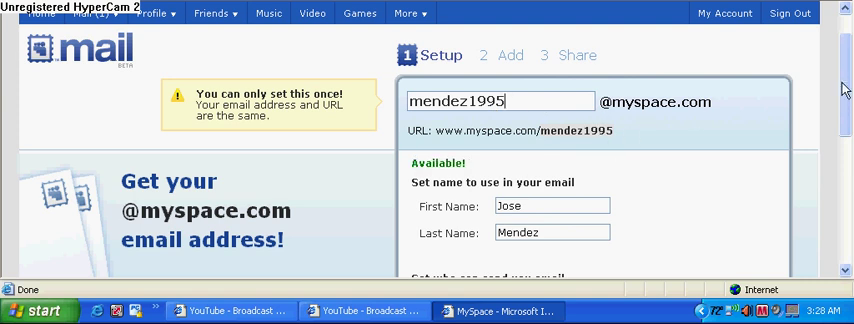
scroll(down, 3)
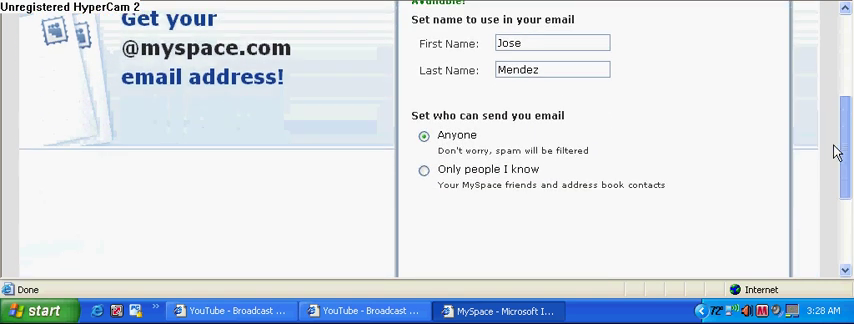
scroll(down, 3)
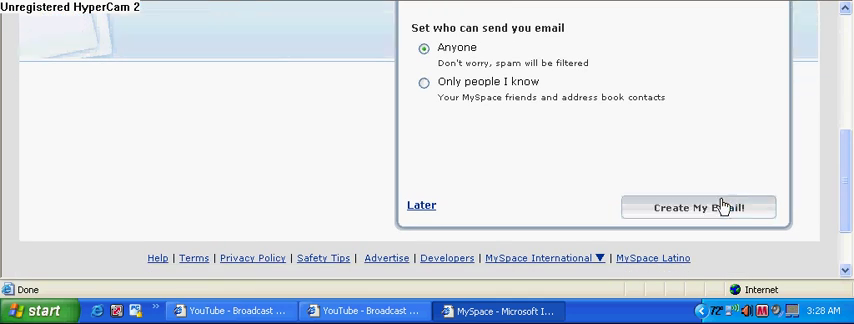
click(698, 206)
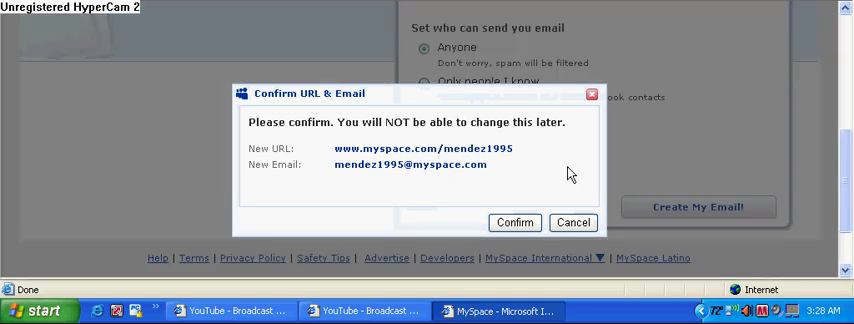
mouse_move(326, 138)
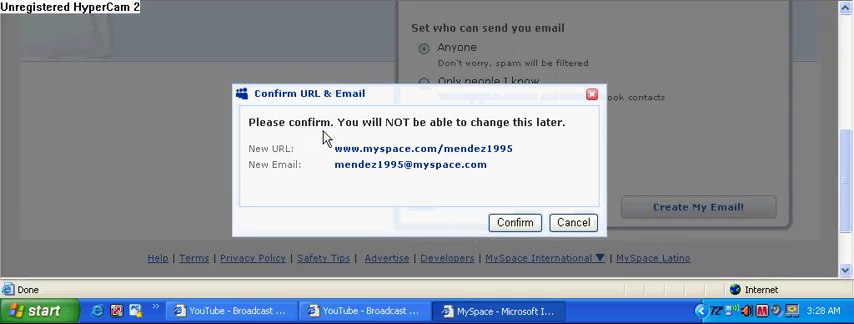
mouse_move(504, 130)
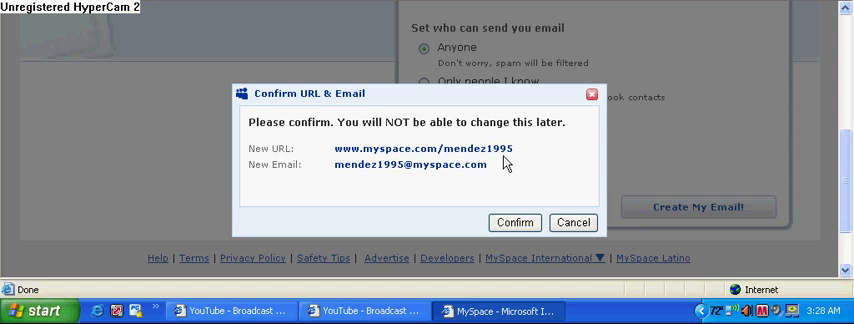
mouse_move(402, 182)
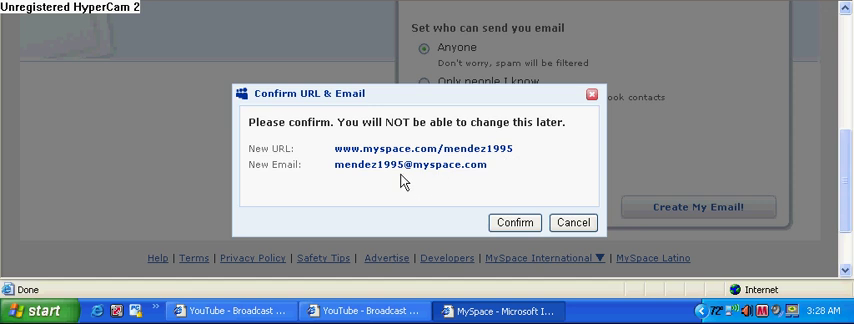
mouse_move(402, 174)
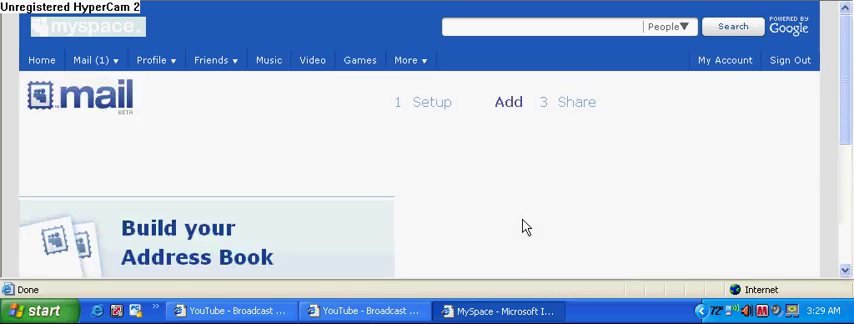
Skip the address book import and return to the home page showing myspace.com/mendez1995
click(508, 102)
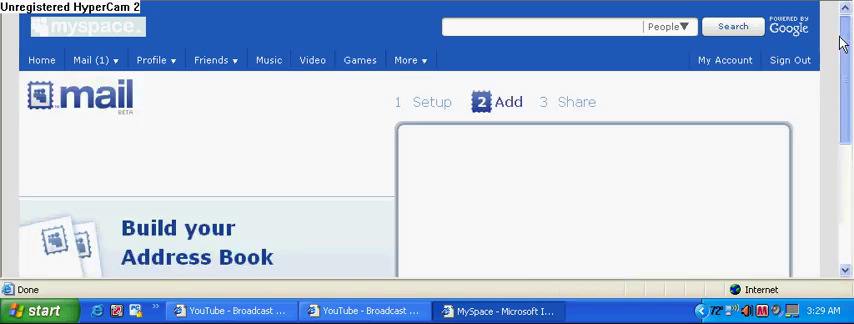
scroll(down, 3)
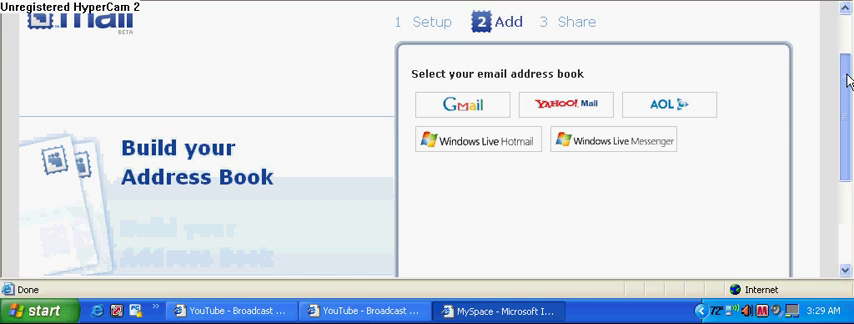
scroll(down, 3)
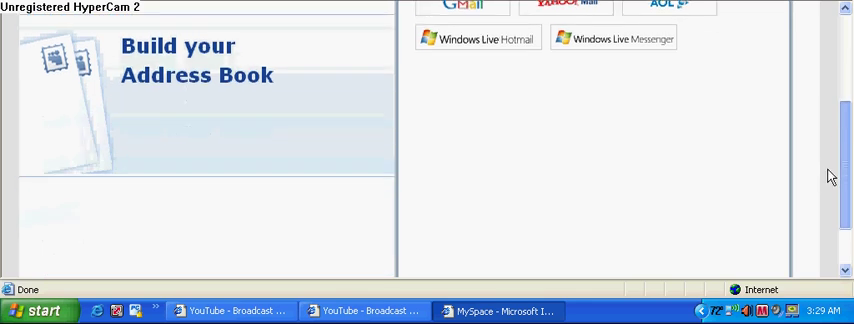
scroll(down, 3)
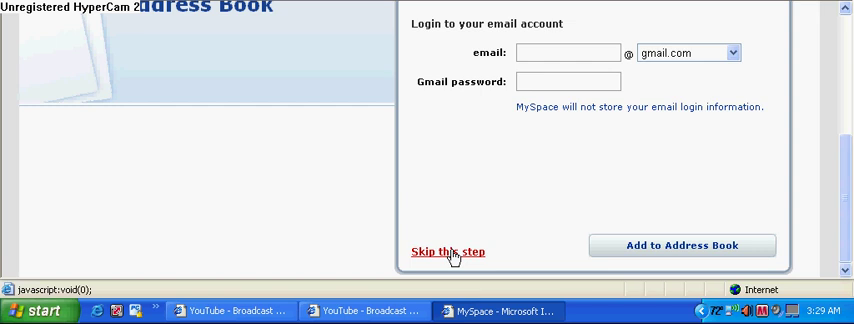
mouse_move(388, 144)
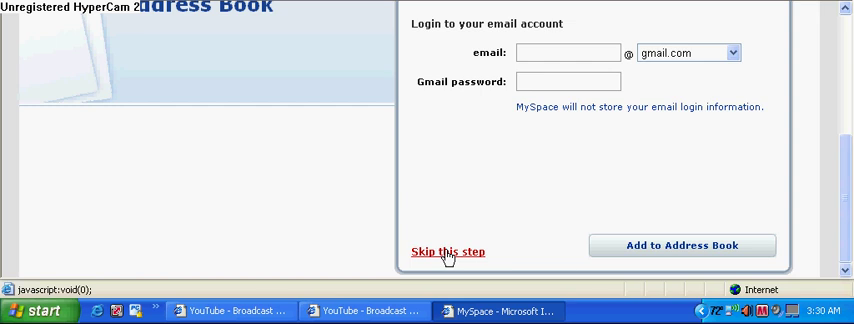
click(448, 252)
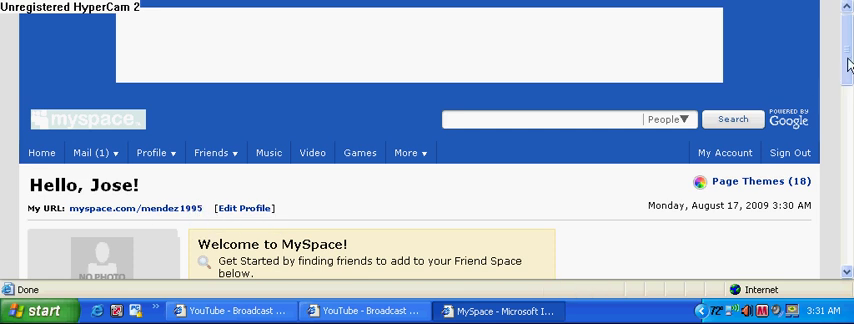
scroll(down, 3)
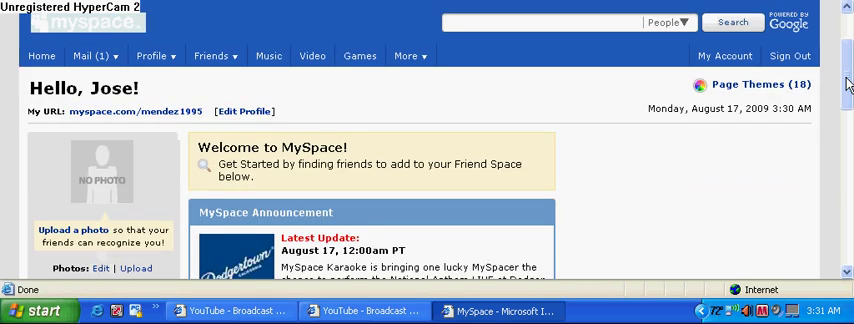